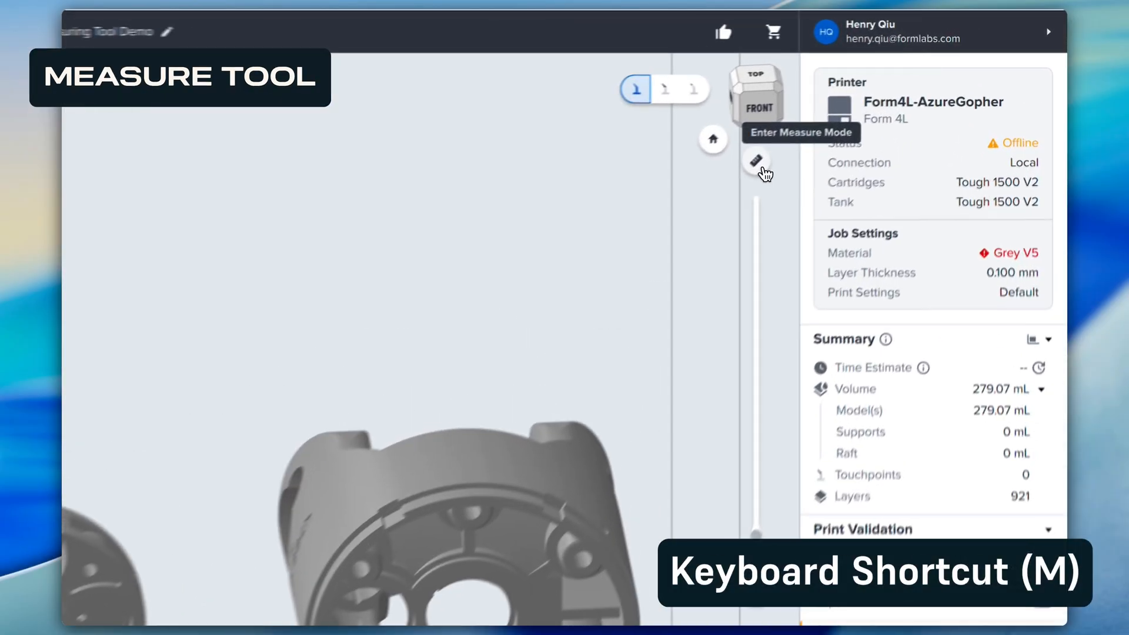
Enter Measure Mode and take a 1.88 mm point-to-point measurement on the Top part
{"action": "left_click", "coordinate": [755, 161]}
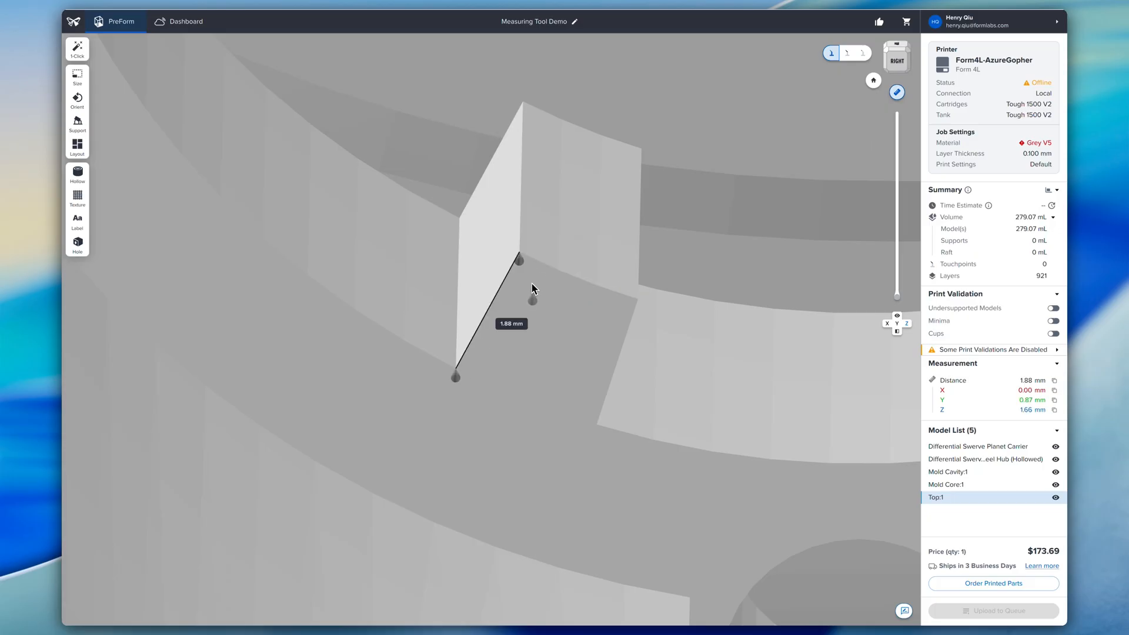
Measure 50.12 mm between the two round parts, then clear the readout
{"action": "left_click_drag", "start_coordinate": [533, 288], "coordinate": [627, 346]}
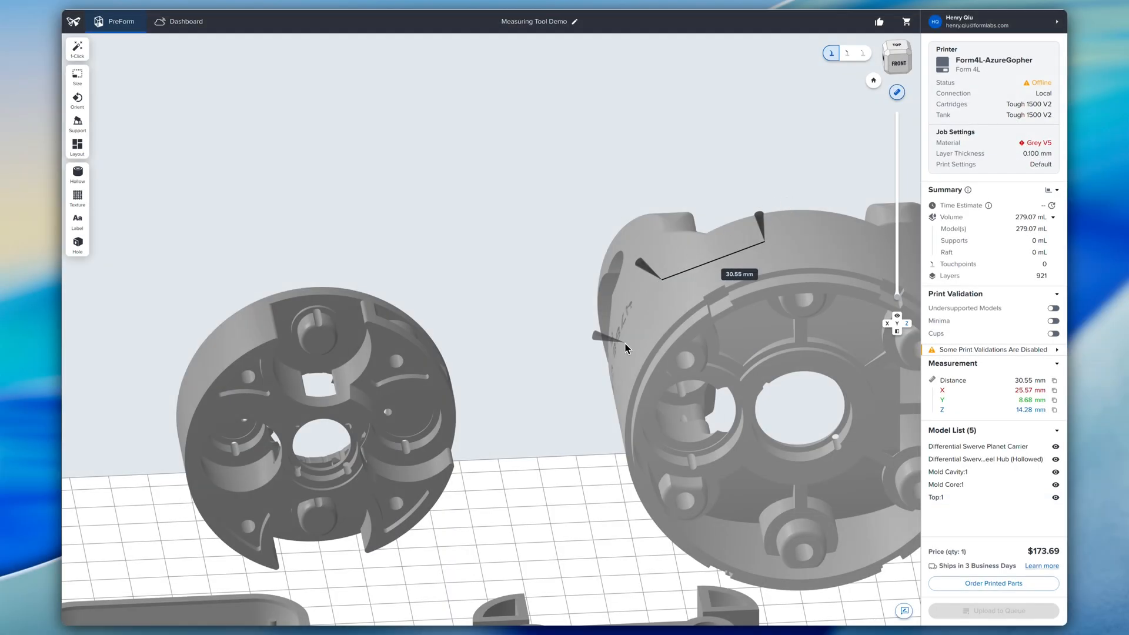
{"action": "left_click_drag", "start_coordinate": [598, 335], "coordinate": [432, 360]}
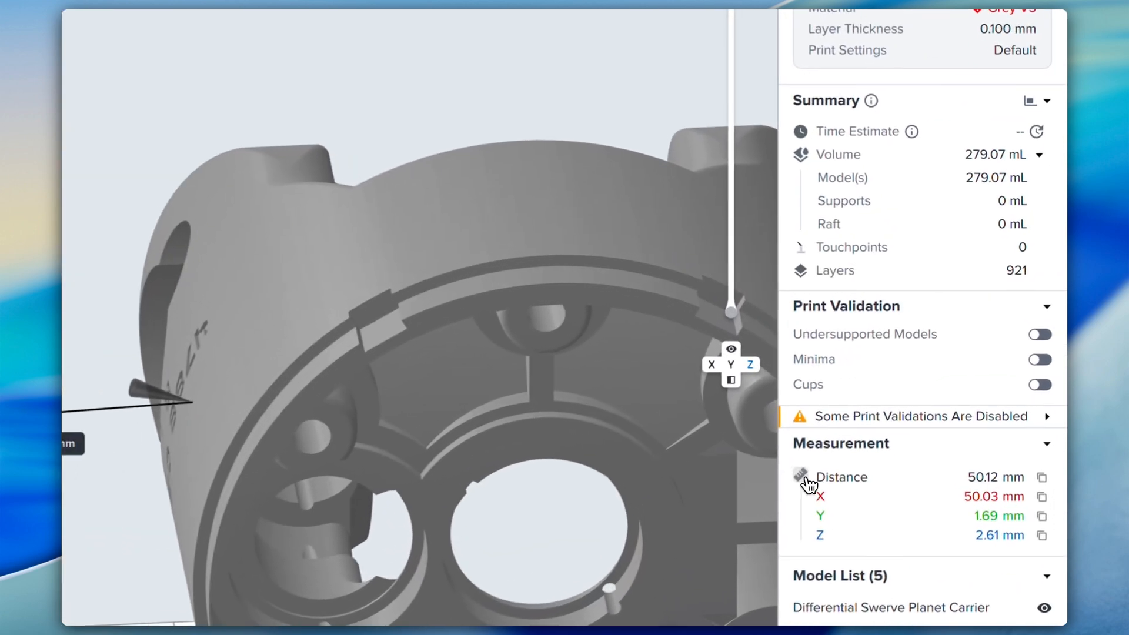
{"action": "left_click", "coordinate": [800, 479]}
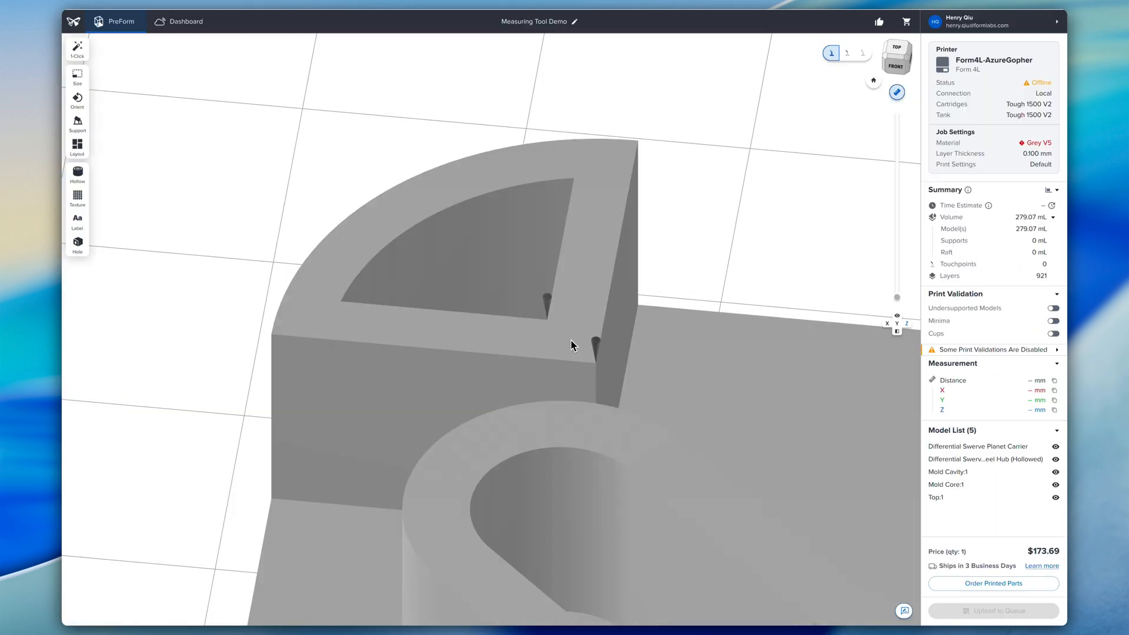
Measure 27.32 mm from the grey rectangular mold to the blue part
{"action": "left_click", "coordinate": [590, 343]}
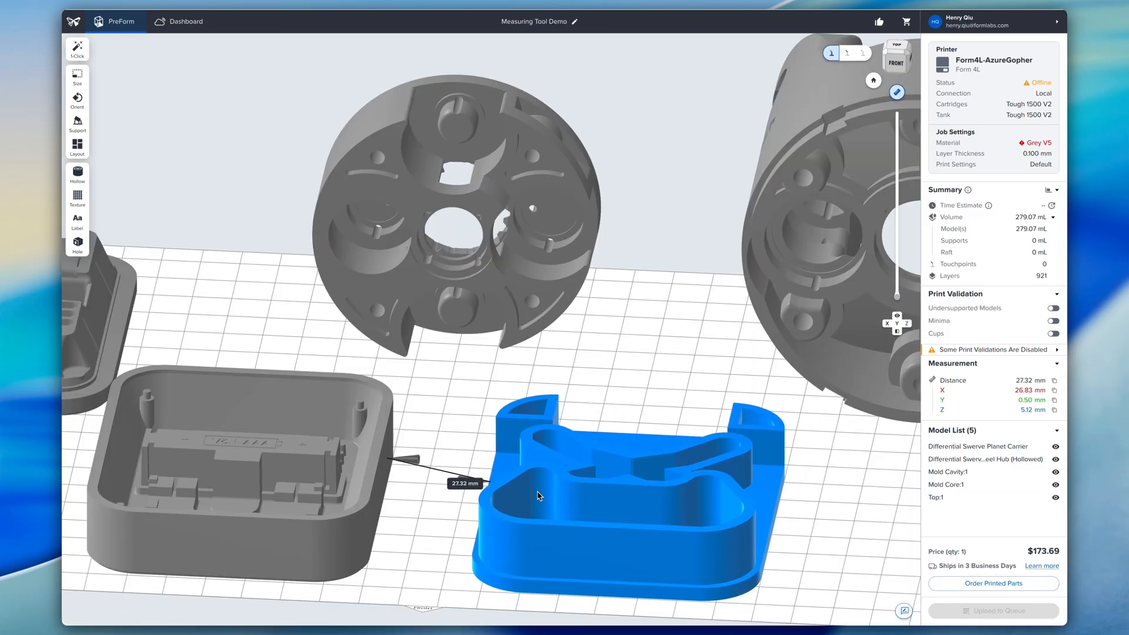
Measure 10.53 mm inside Mold Cavity, then view the build from the BACK face
{"action": "left_click", "coordinate": [77, 99]}
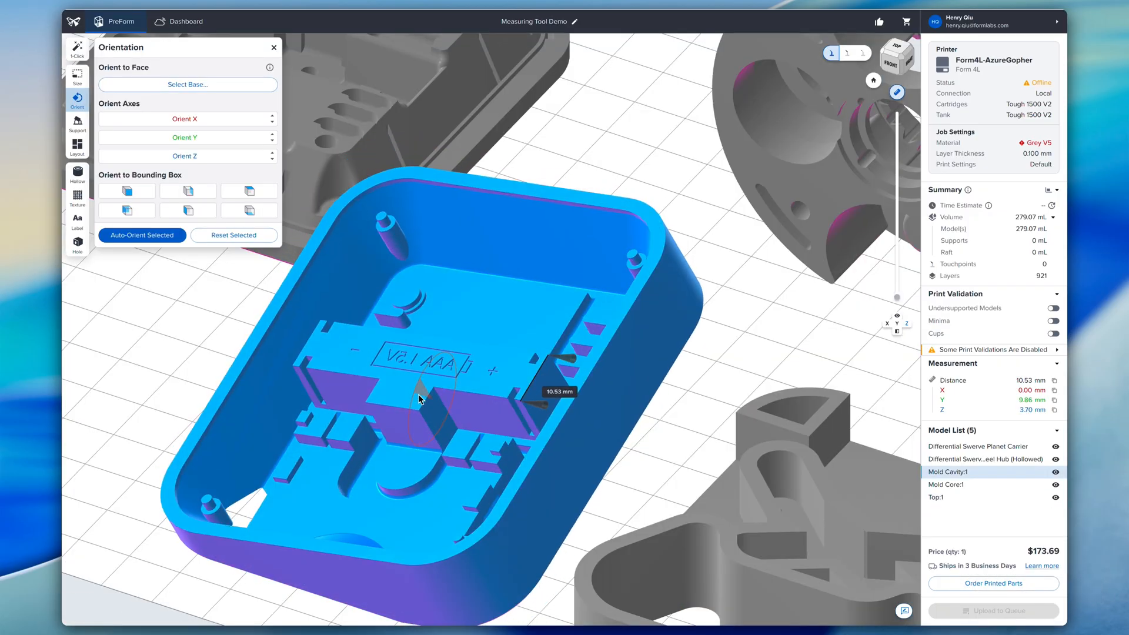
{"action": "left_click", "coordinate": [76, 74]}
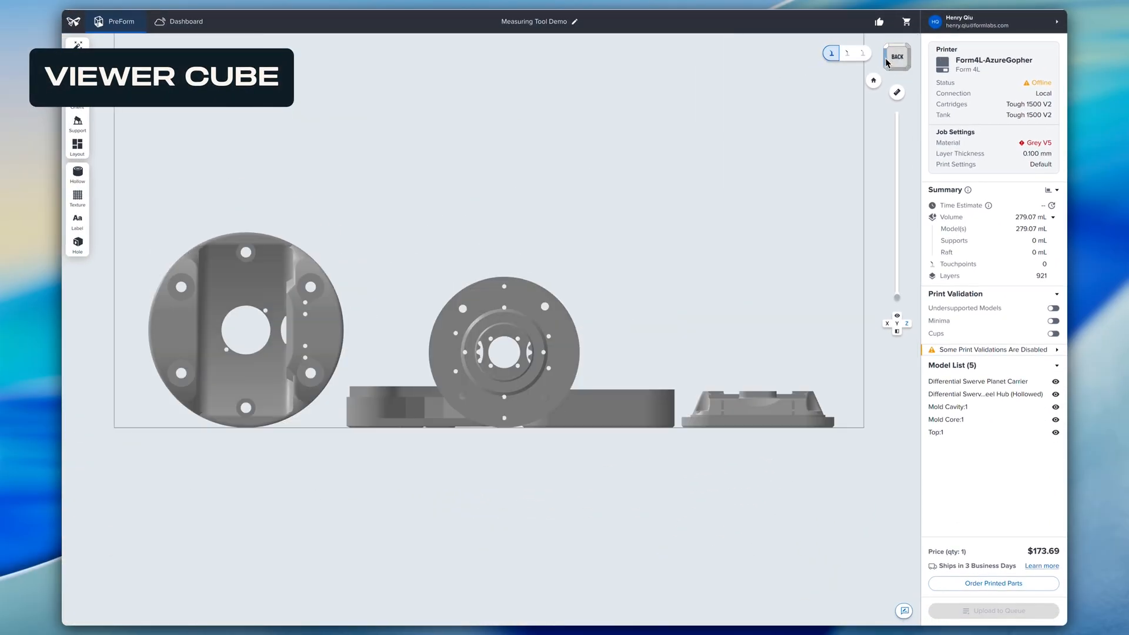
{"action": "left_click", "coordinate": [898, 57]}
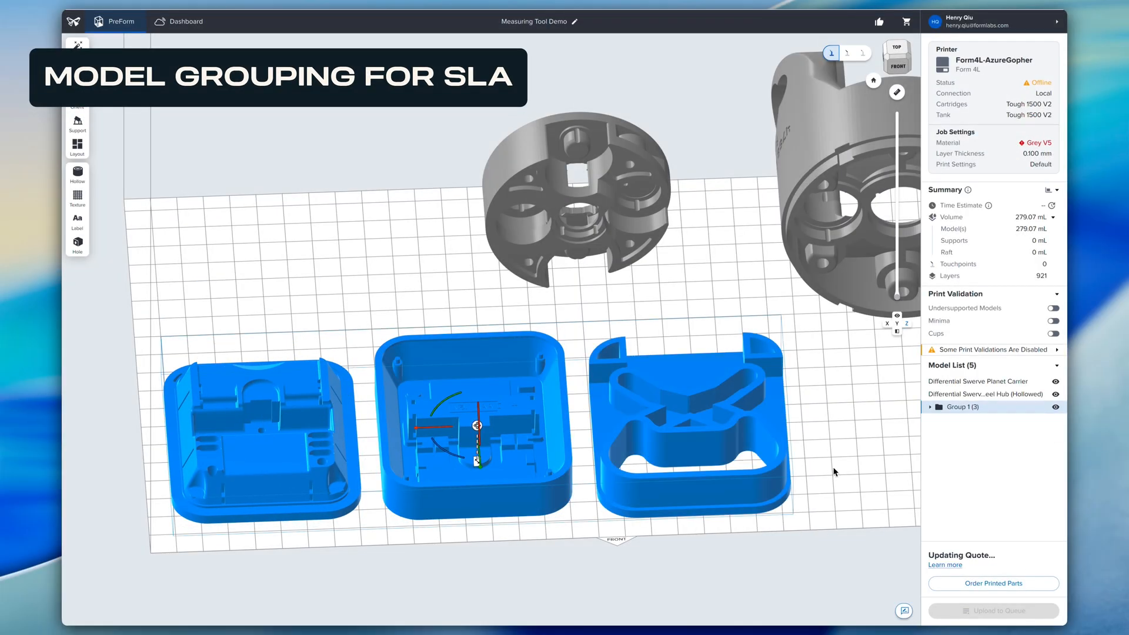
Launch the Print Settings Editor from the Edit menu on a copy of Default settings
{"action": "left_click", "coordinate": [929, 407]}
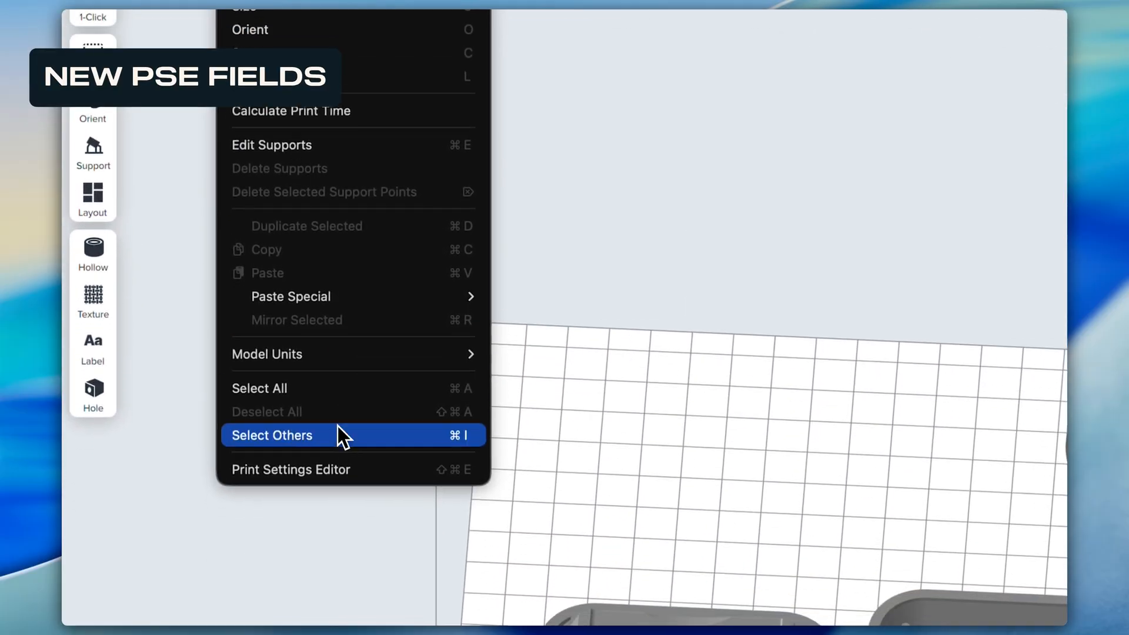
{"action": "left_click", "coordinate": [290, 469]}
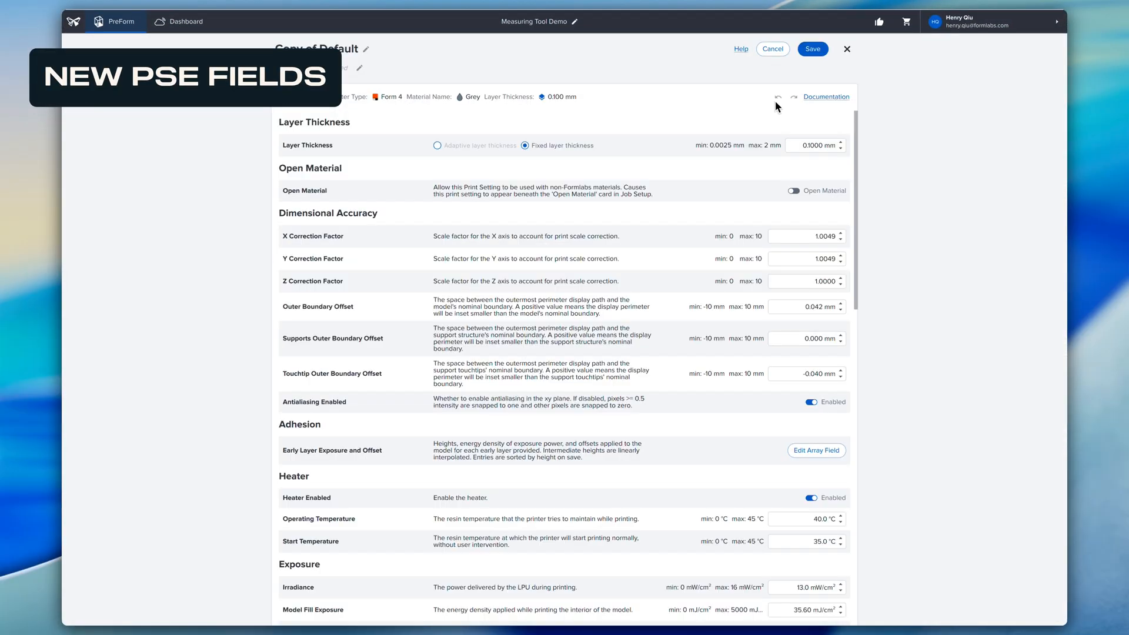